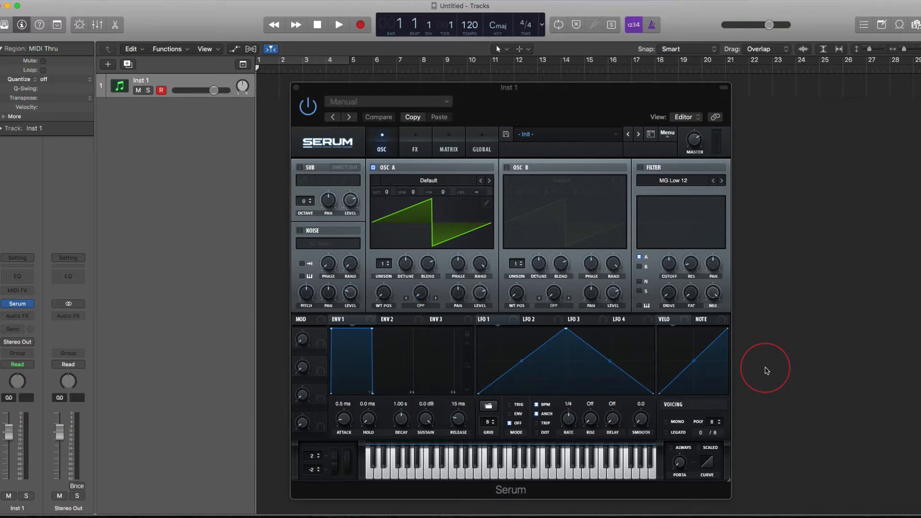
# Look at Serum's global preferences page and return to the oscillator page
pyautogui.click(481, 143)
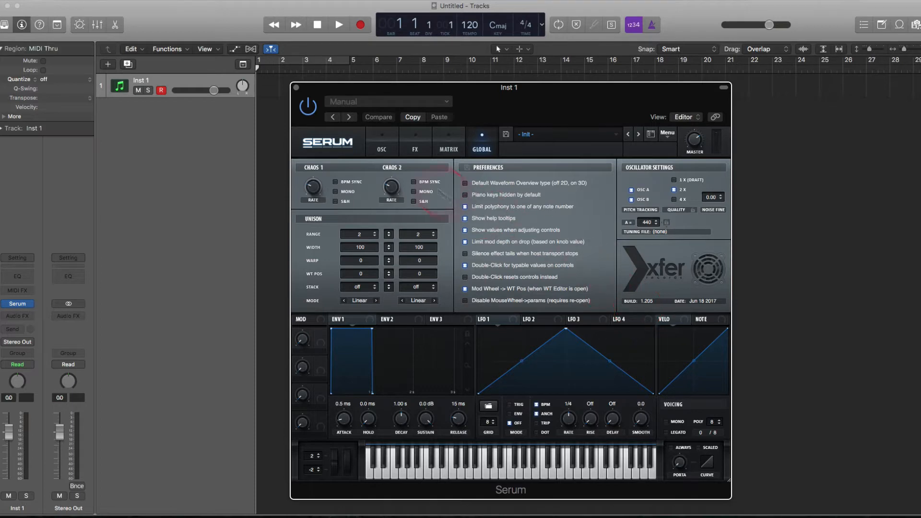
pyautogui.click(380, 141)
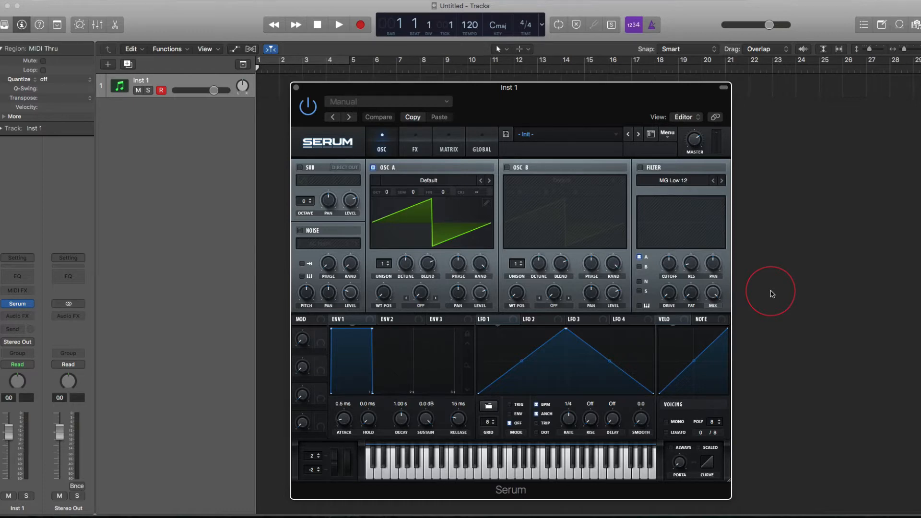
pyautogui.moveTo(734, 485)
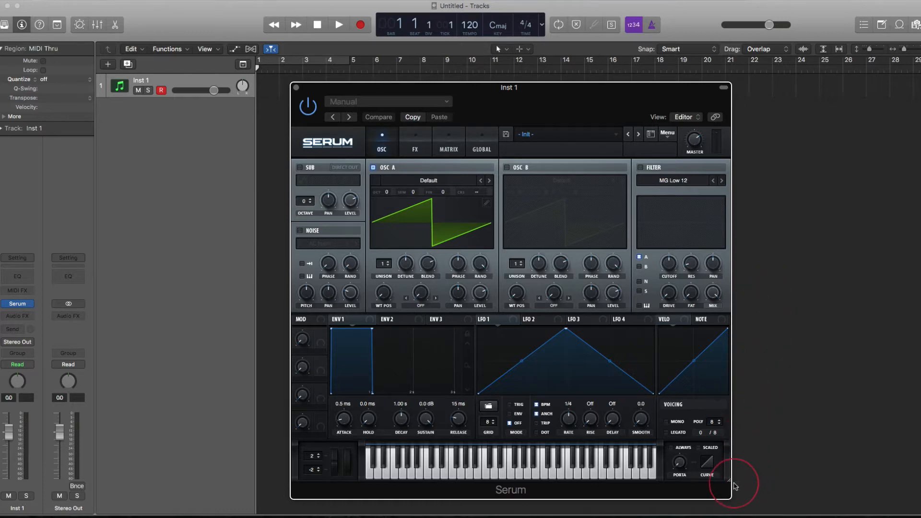
pyautogui.moveTo(731, 497); pyautogui.dragTo(715, 486)
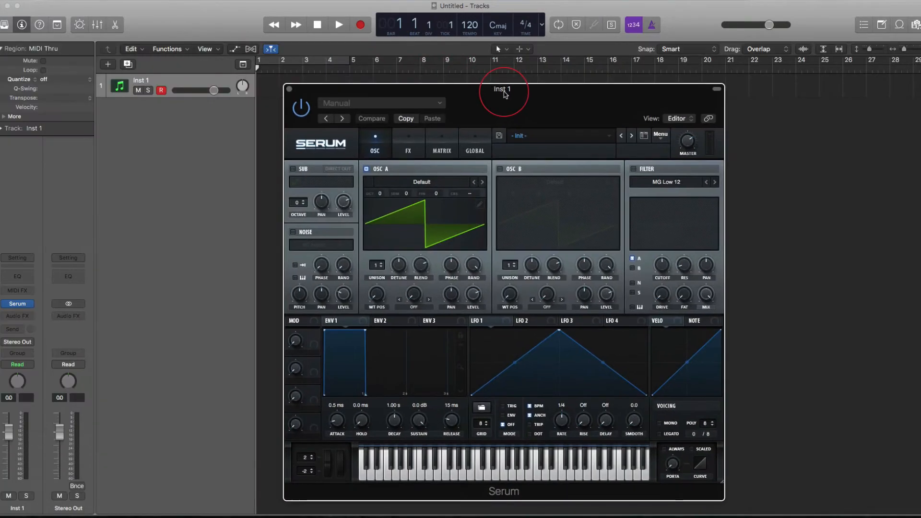
pyautogui.moveTo(788, 181)
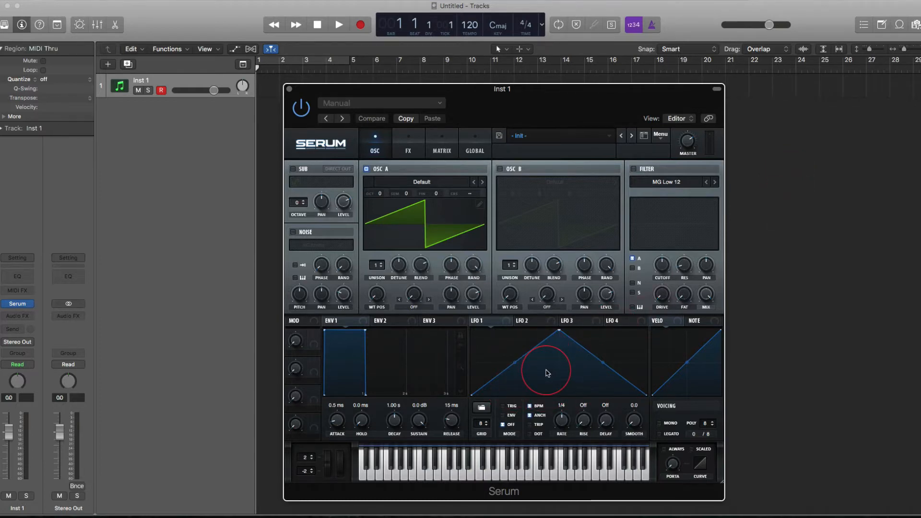
pyautogui.moveTo(482, 423)
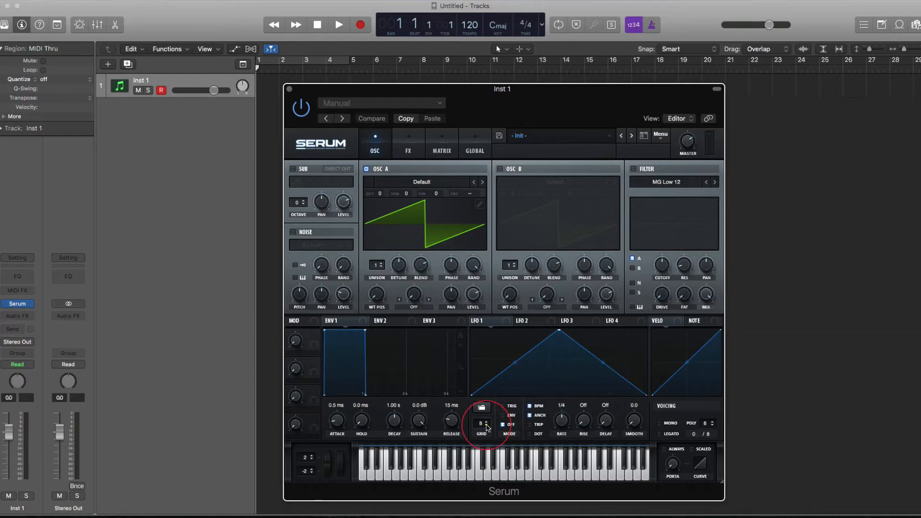
pyautogui.click(474, 143)
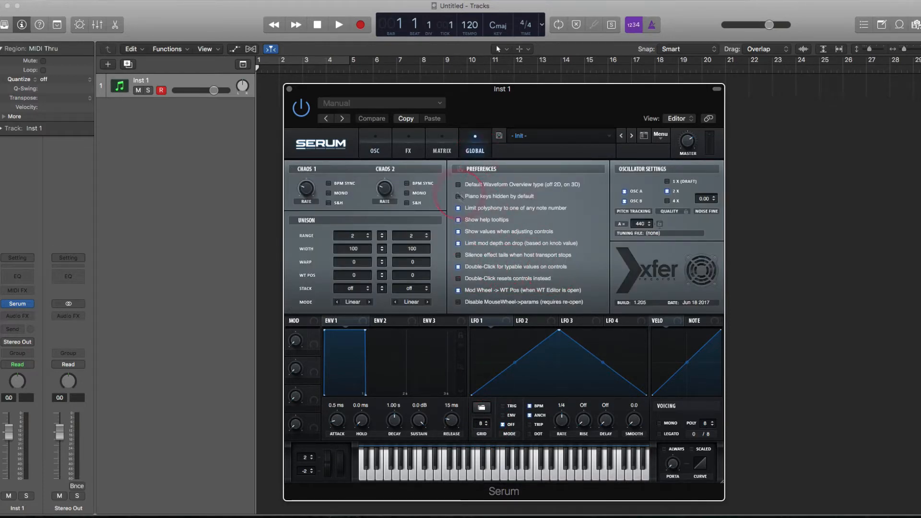
pyautogui.click(374, 141)
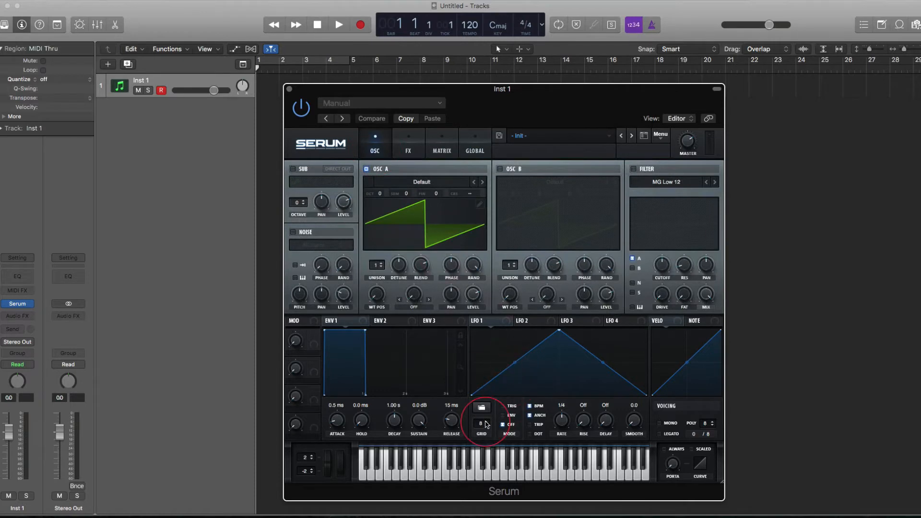
# Set the LFO 1 grid size and draw a stepped, grid-snapped LFO shape
pyautogui.click(481, 423)
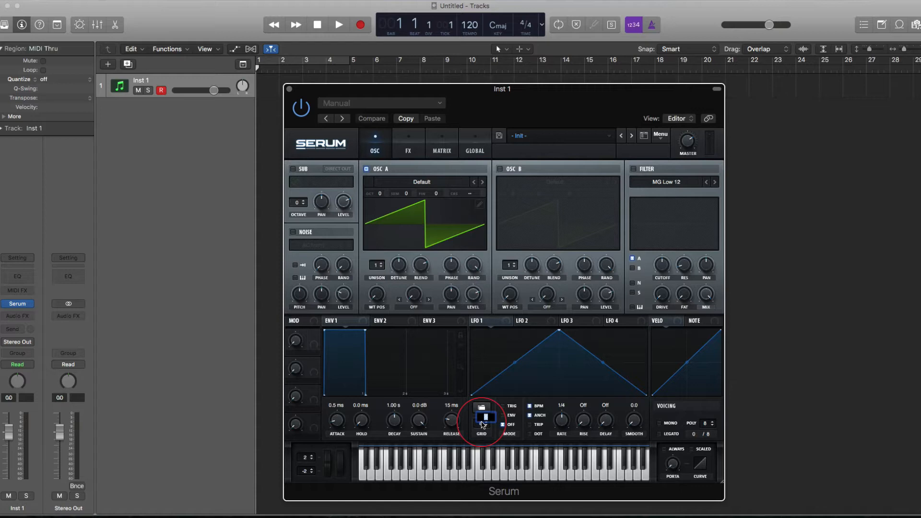
pyautogui.click(486, 416)
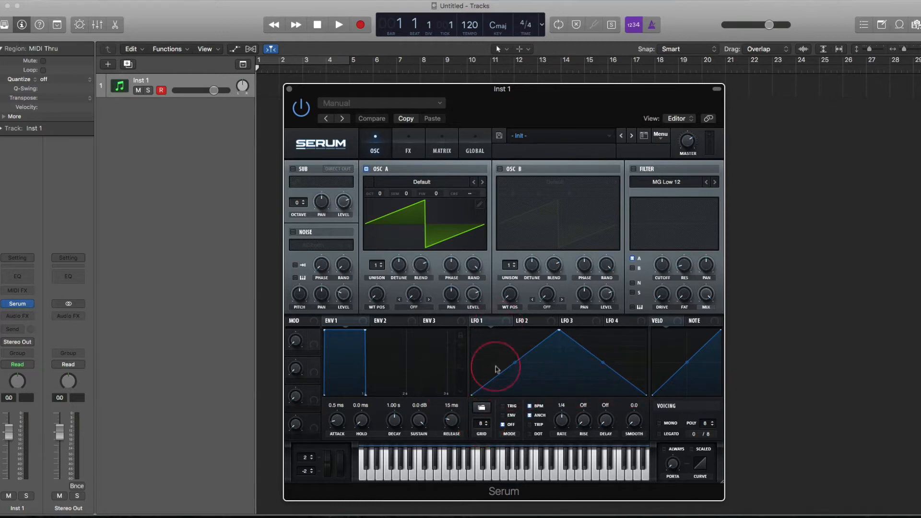
pyautogui.moveTo(502, 386)
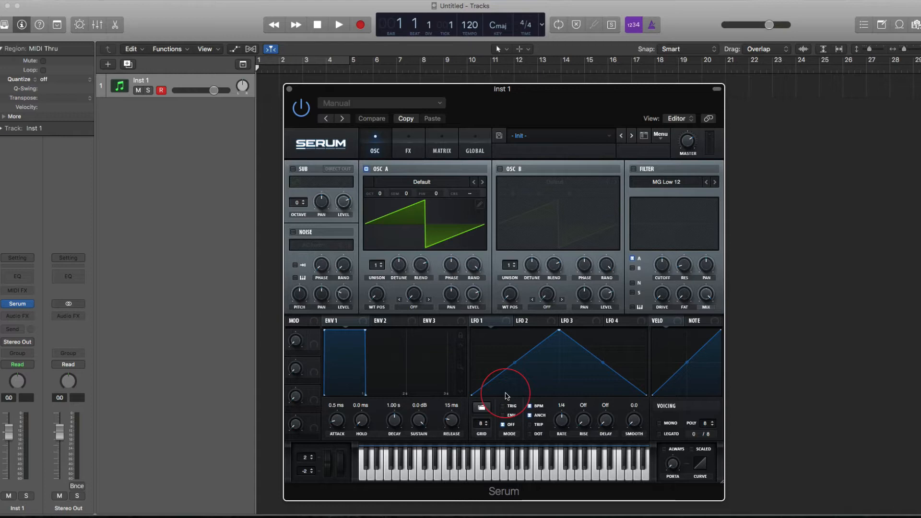
pyautogui.moveTo(507, 395); pyautogui.dragTo(482, 353)
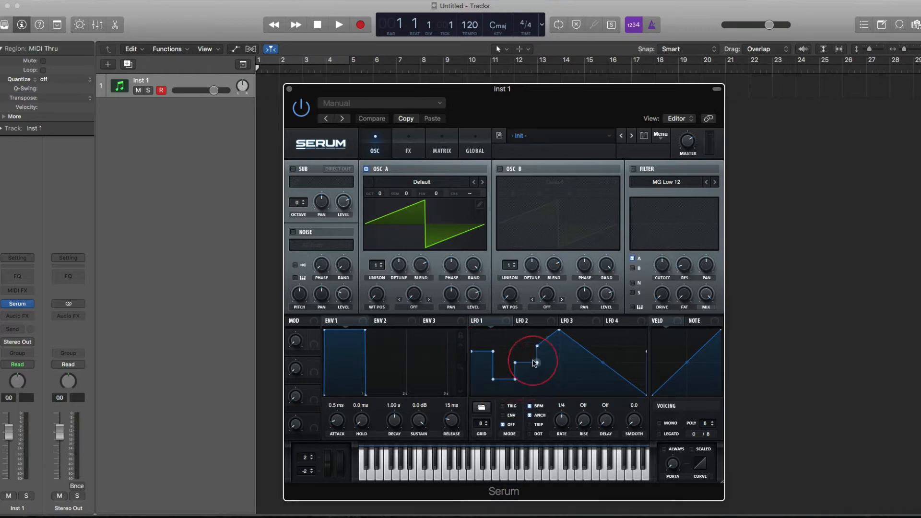
pyautogui.moveTo(533, 364); pyautogui.dragTo(624, 350)
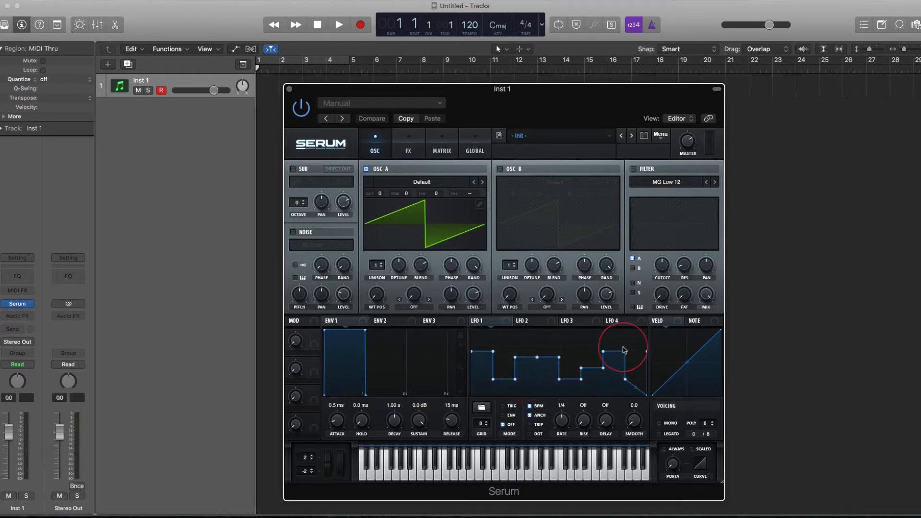
pyautogui.moveTo(622, 351); pyautogui.dragTo(628, 382)
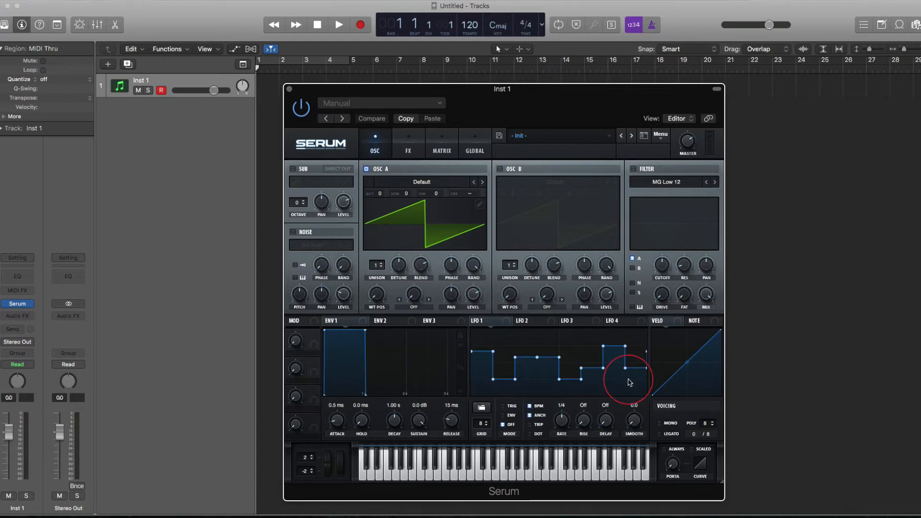
# Load Init Preset, view the wavetable Add/Remove frame options, then close the editor
pyautogui.click(659, 134)
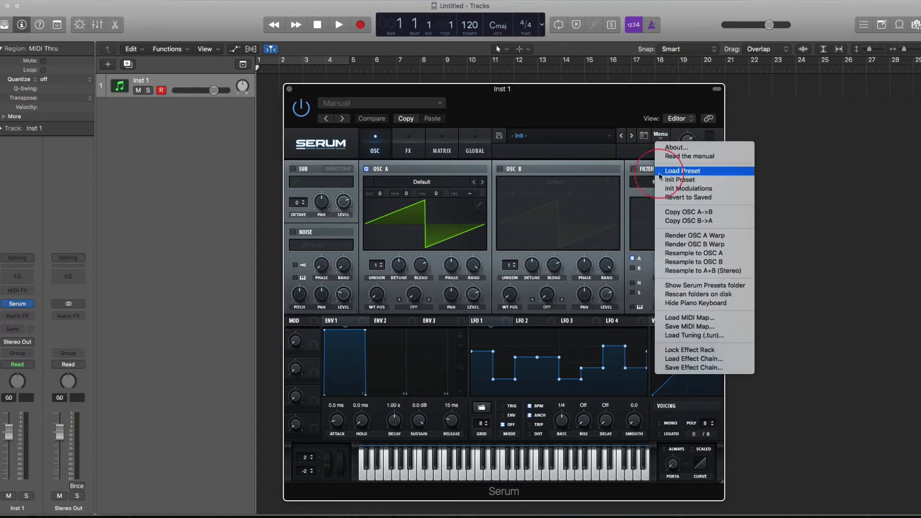
pyautogui.click(683, 170)
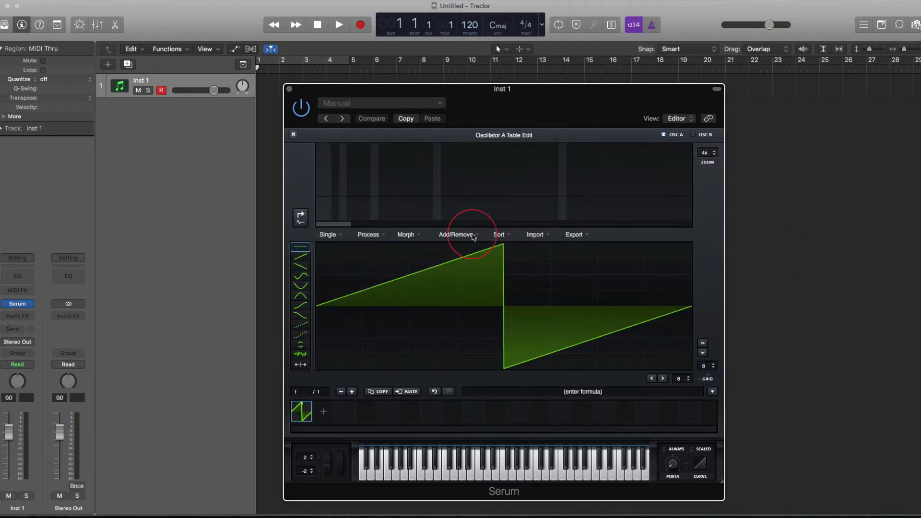
pyautogui.click(457, 234)
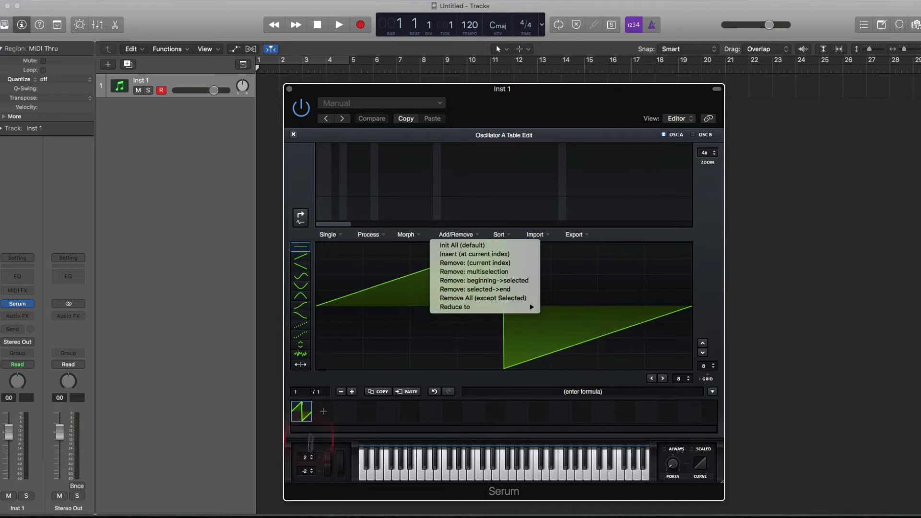
pyautogui.click(293, 134)
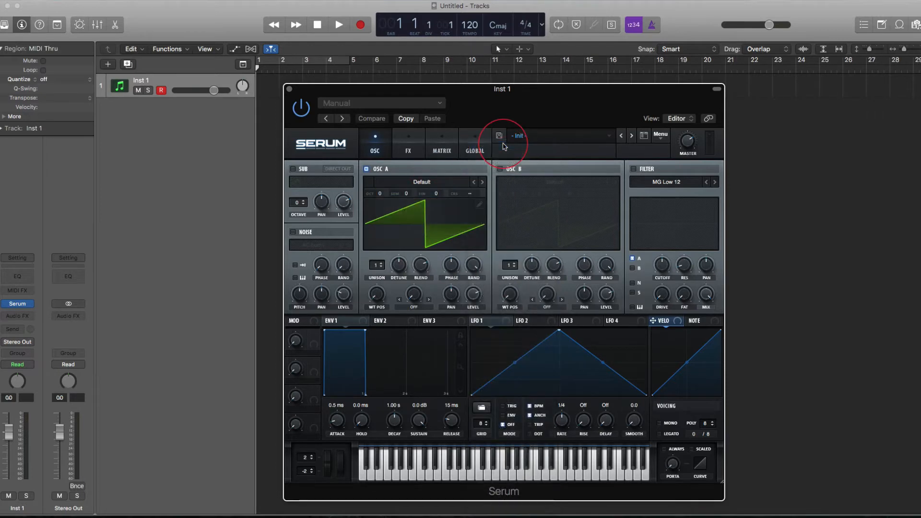
# In oscillator A's table editor, reduce the wavetable to 128 frames, then to 4 frames
pyautogui.click(497, 136)
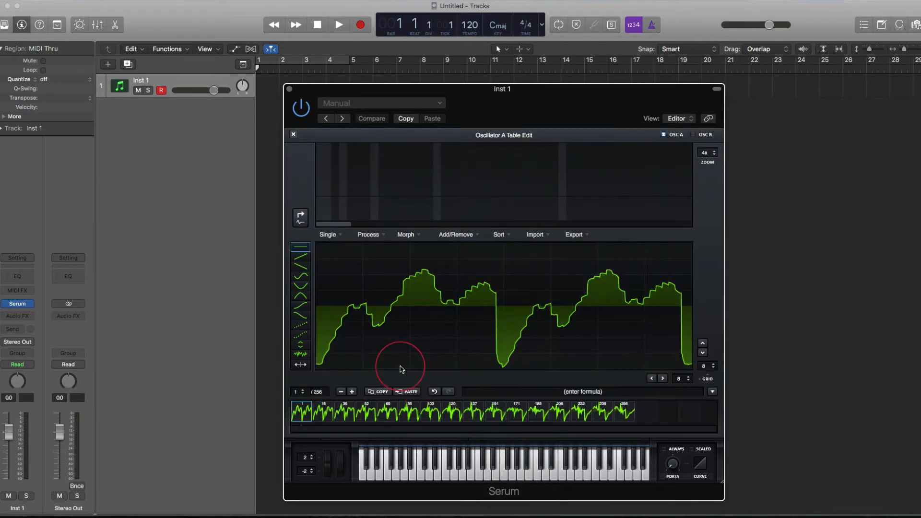
pyautogui.click(458, 234)
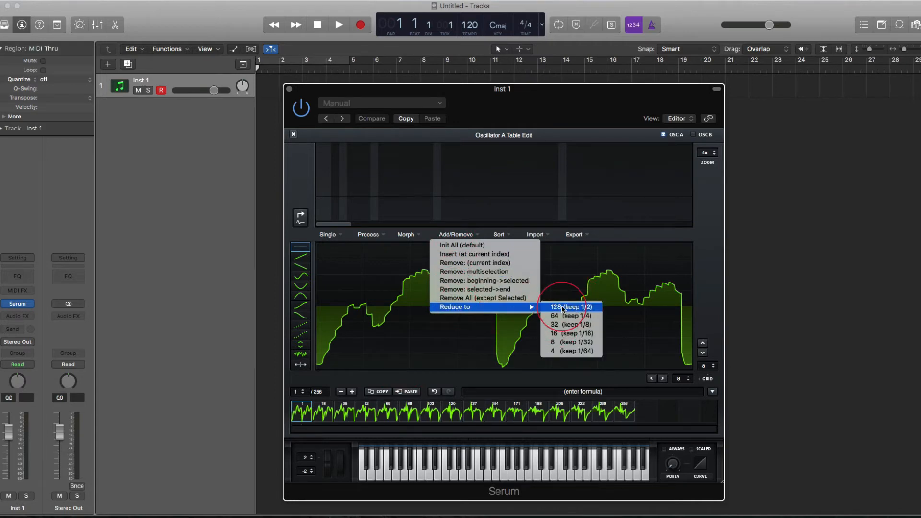
pyautogui.moveTo(569, 324)
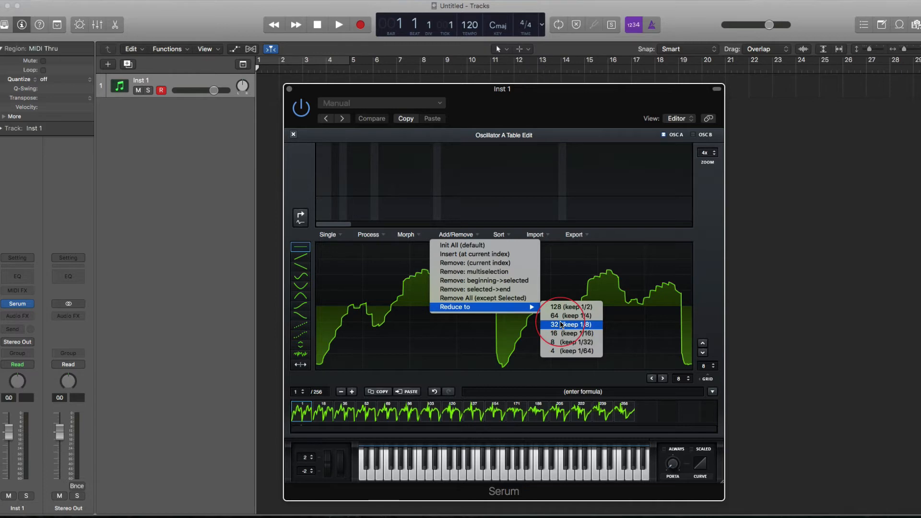
pyautogui.click(570, 325)
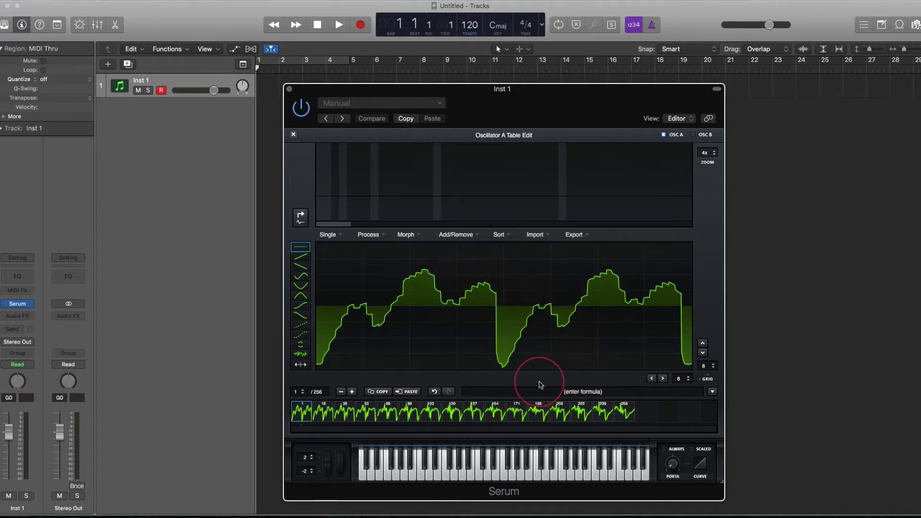
pyautogui.moveTo(617, 421)
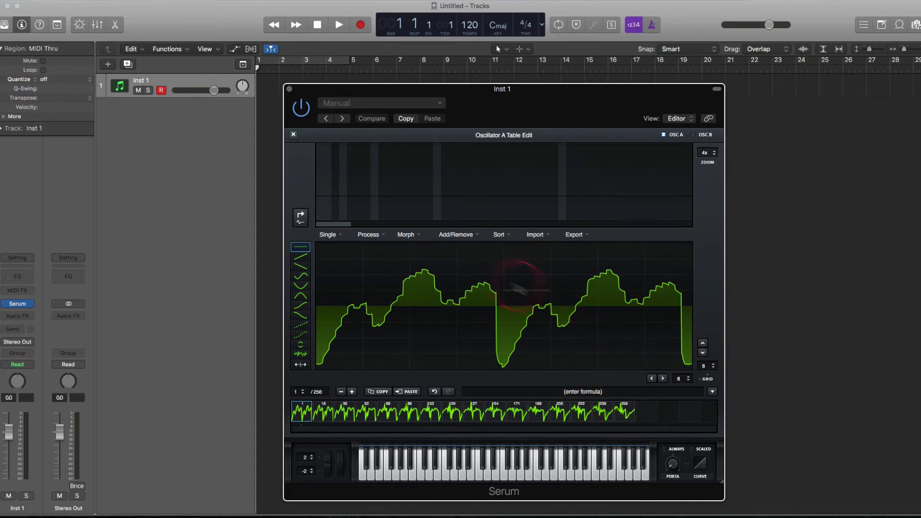
pyautogui.click(455, 234)
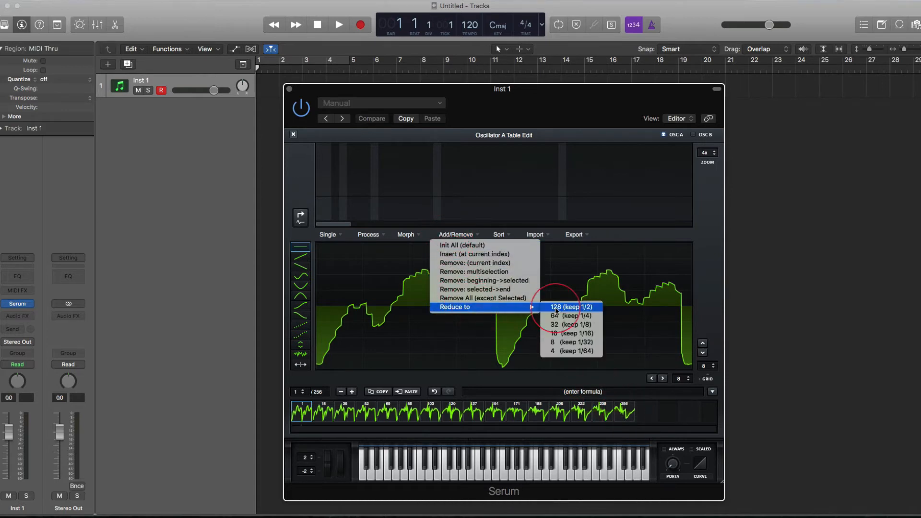
pyautogui.moveTo(591, 309)
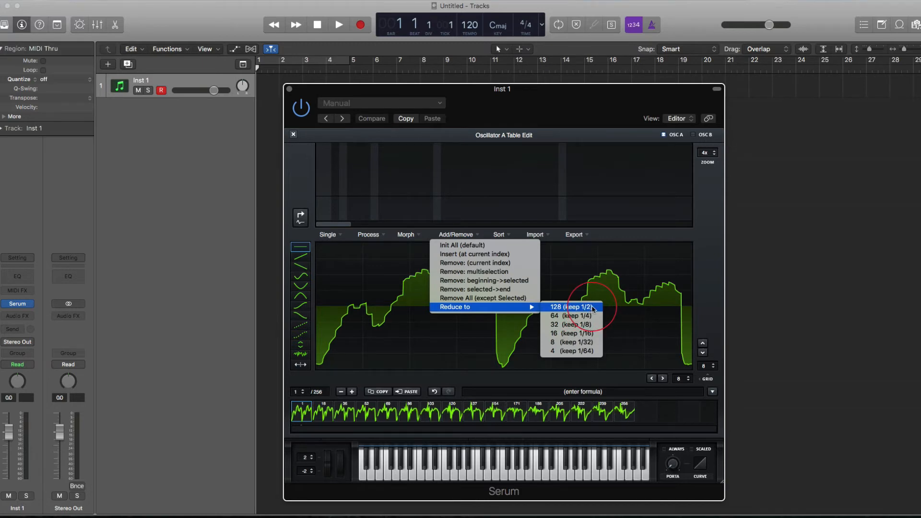
pyautogui.click(572, 307)
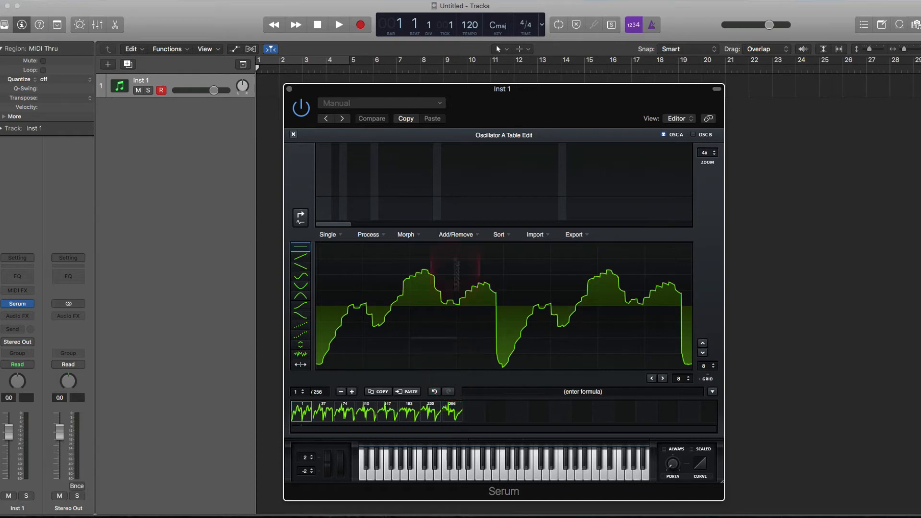
pyautogui.click(456, 234)
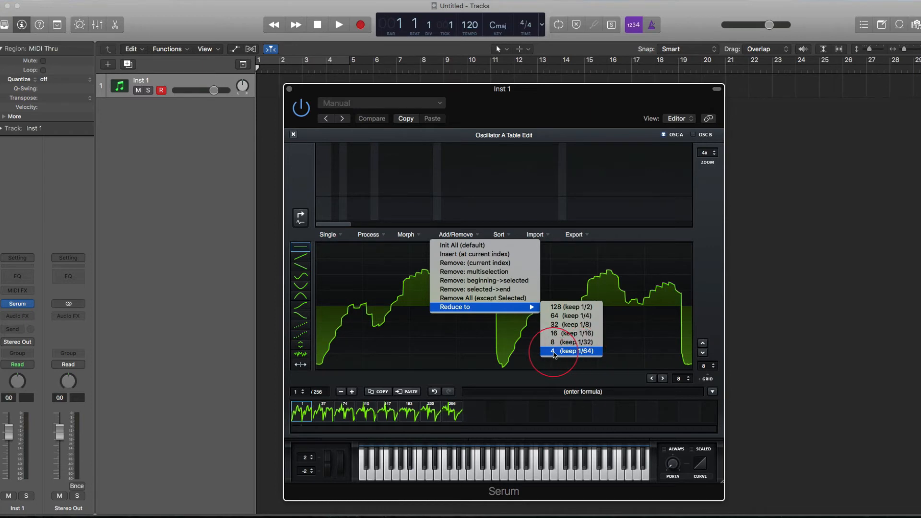
pyautogui.click(570, 351)
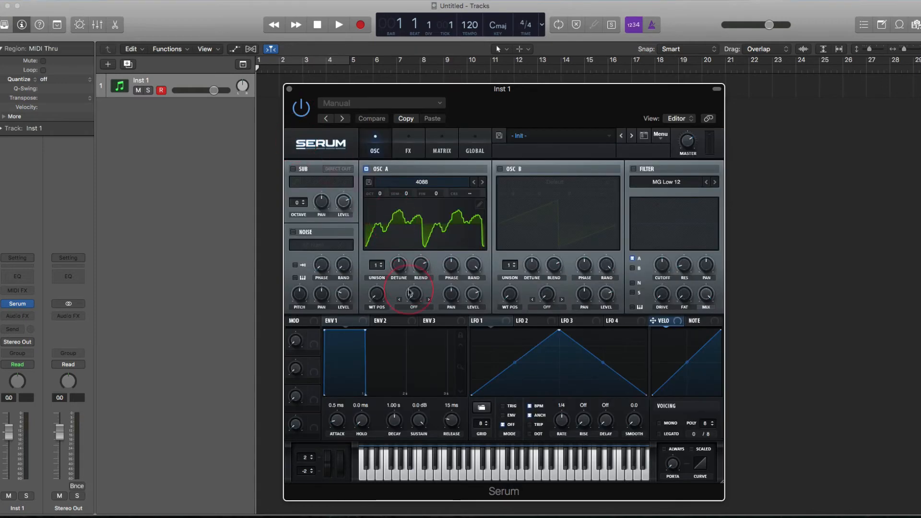
# Set oscillator A's warp to Mirror and halve its wavetable to 128 frames
pyautogui.click(413, 297)
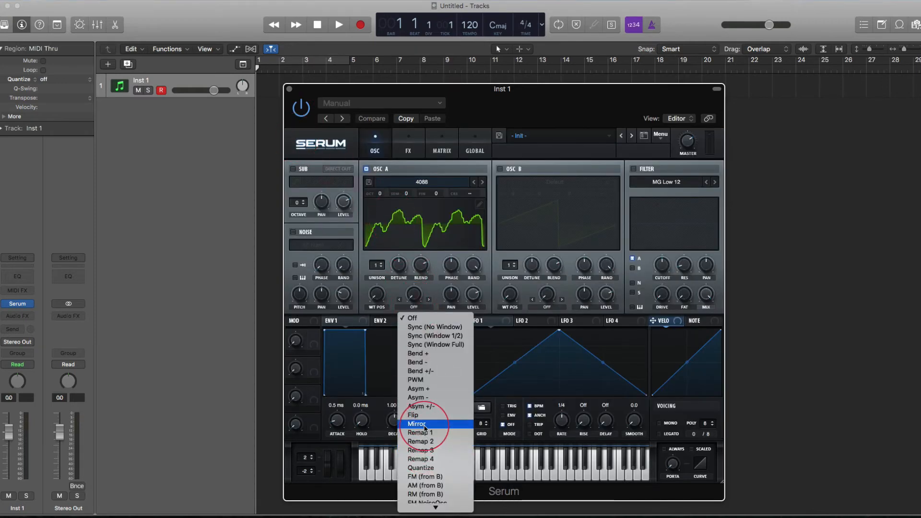
pyautogui.click(418, 423)
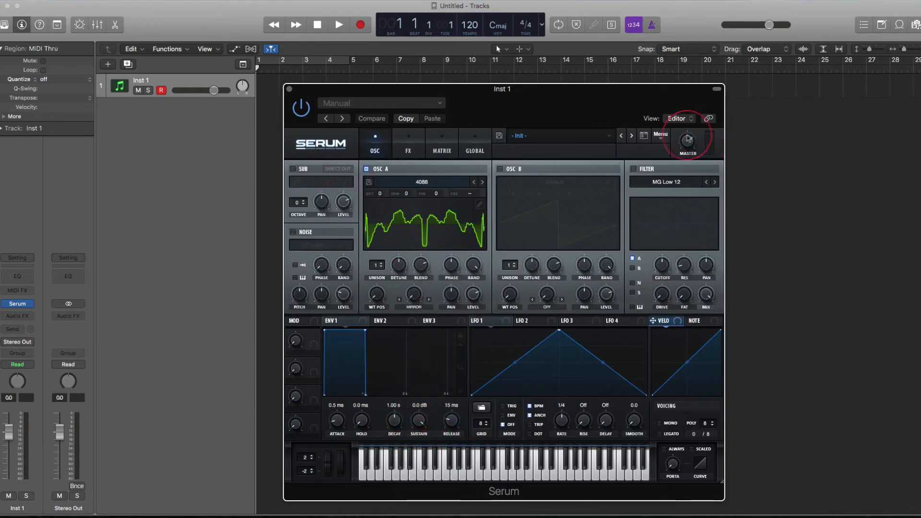
pyautogui.click(660, 136)
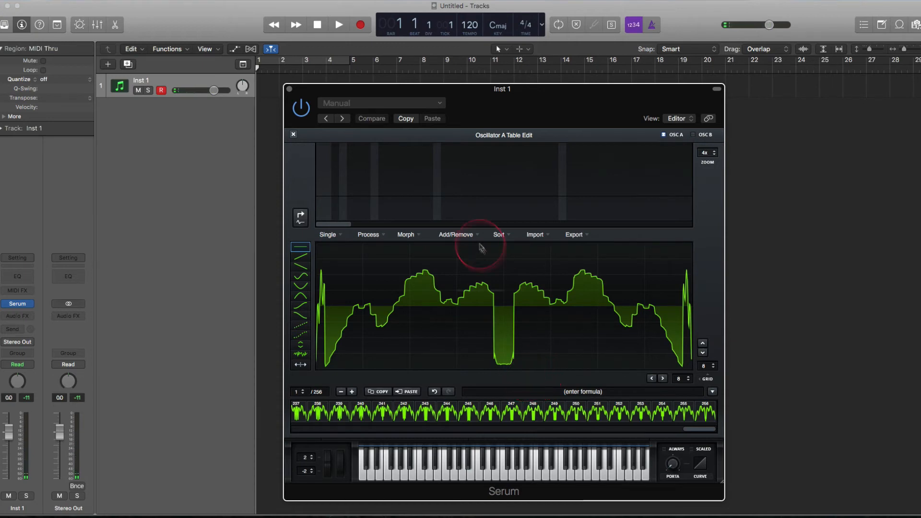
pyautogui.click(456, 234)
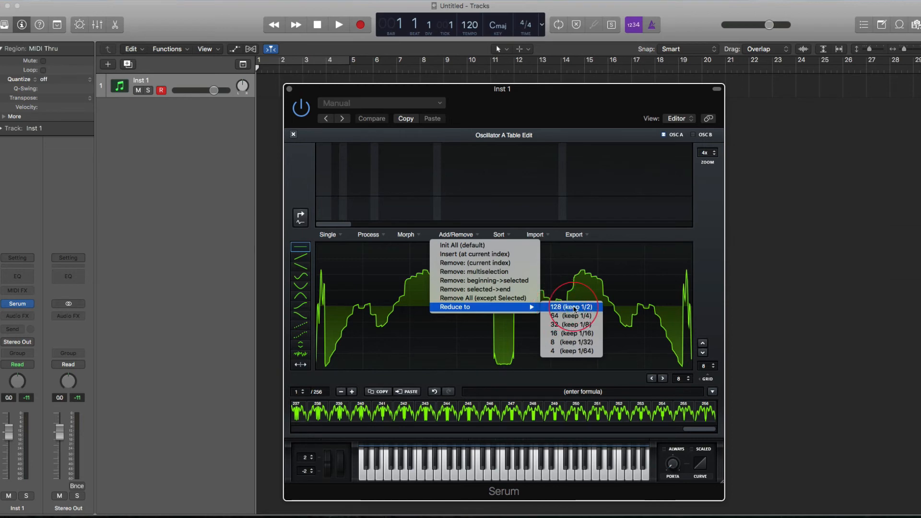
pyautogui.click(571, 306)
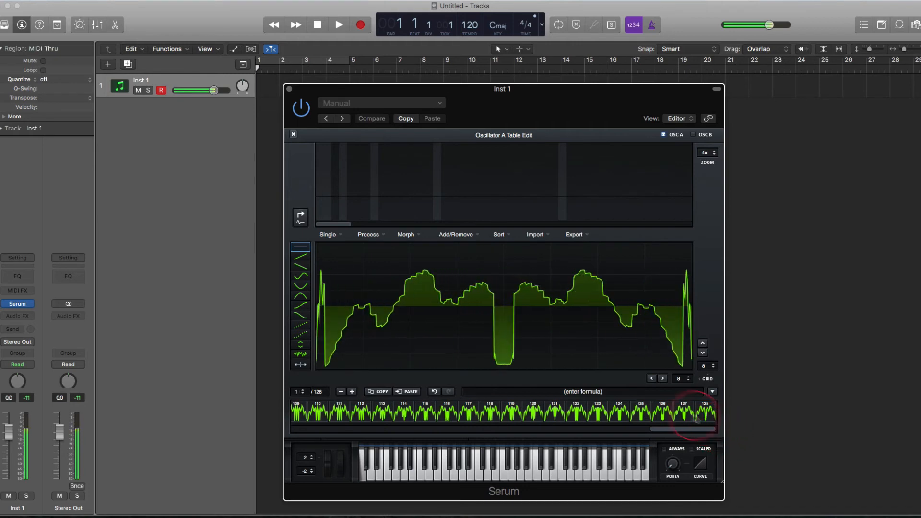
pyautogui.click(455, 235)
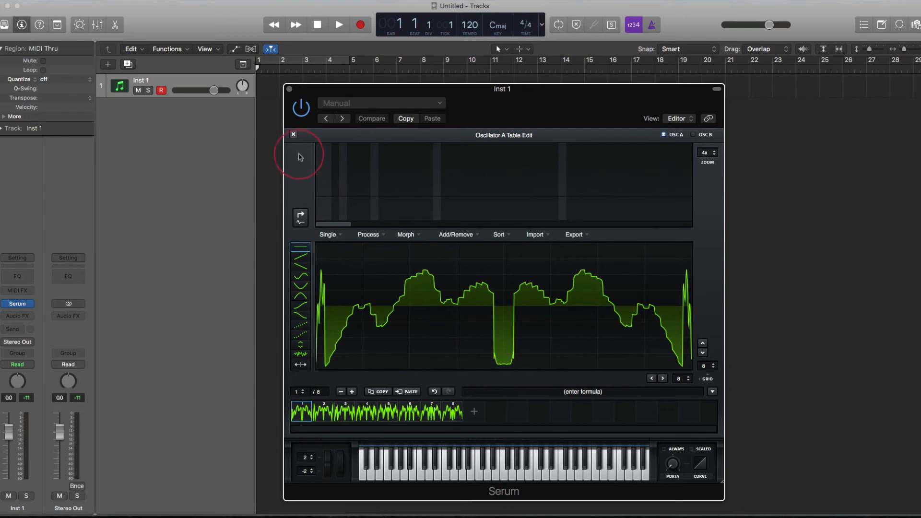
# Close the wavetable editor and bend the LFO 1 shape into a rising curve
pyautogui.click(293, 134)
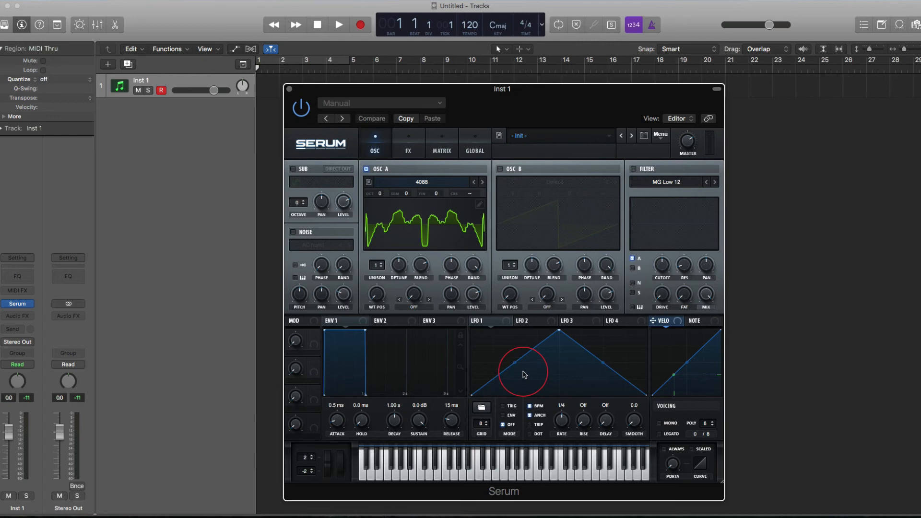
pyautogui.moveTo(523, 375); pyautogui.dragTo(598, 366)
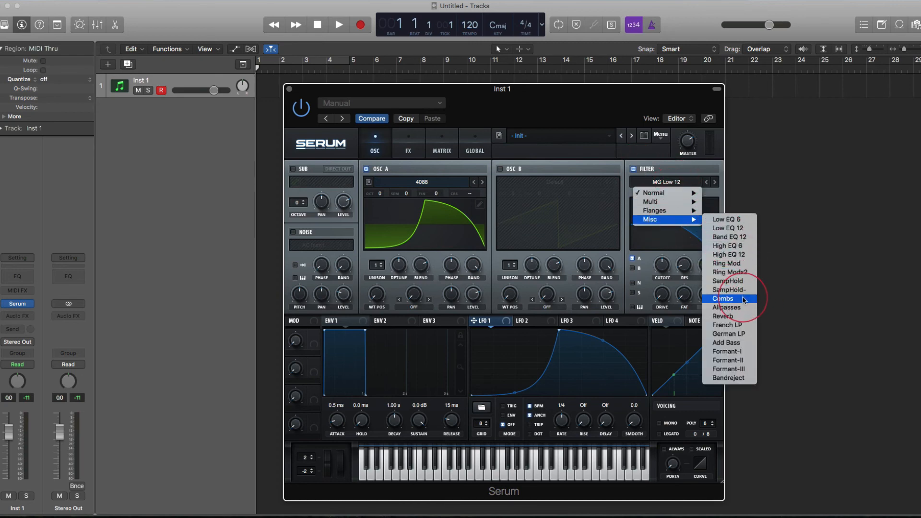
# Set the filter type to Misc > Combs to reveal the DAMP knob
pyautogui.click(723, 298)
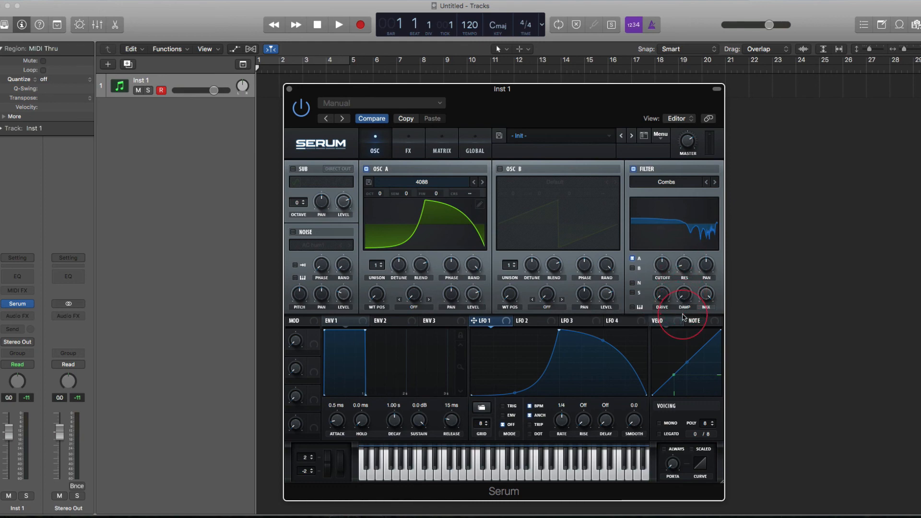
pyautogui.moveTo(658, 321)
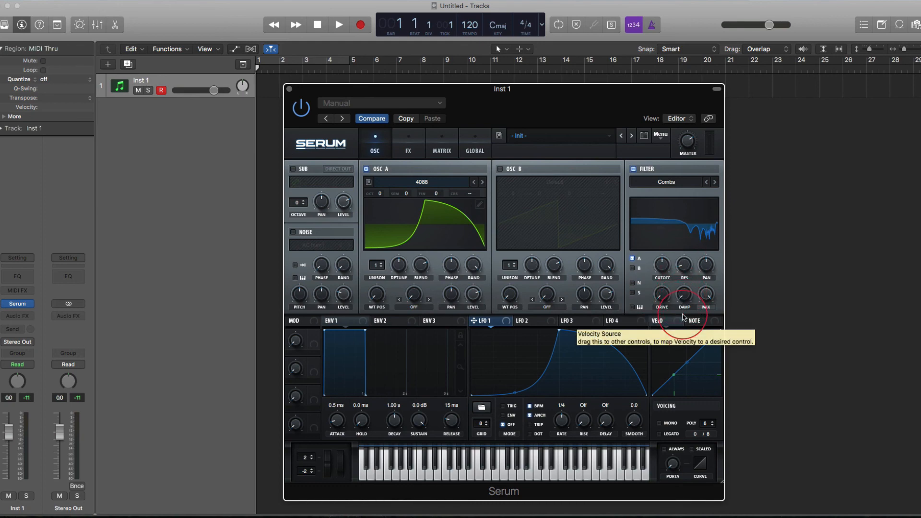